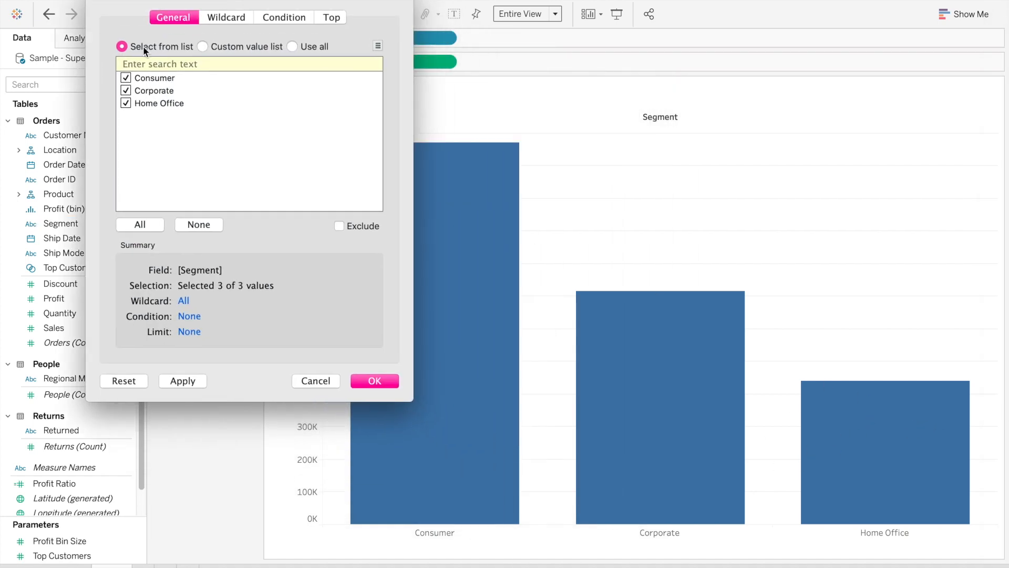
- Uncheck Home Office in the Segment filter and confirm, leaving Consumer and Corporate bars
{"action": "left_click", "coordinate": [126, 103]}
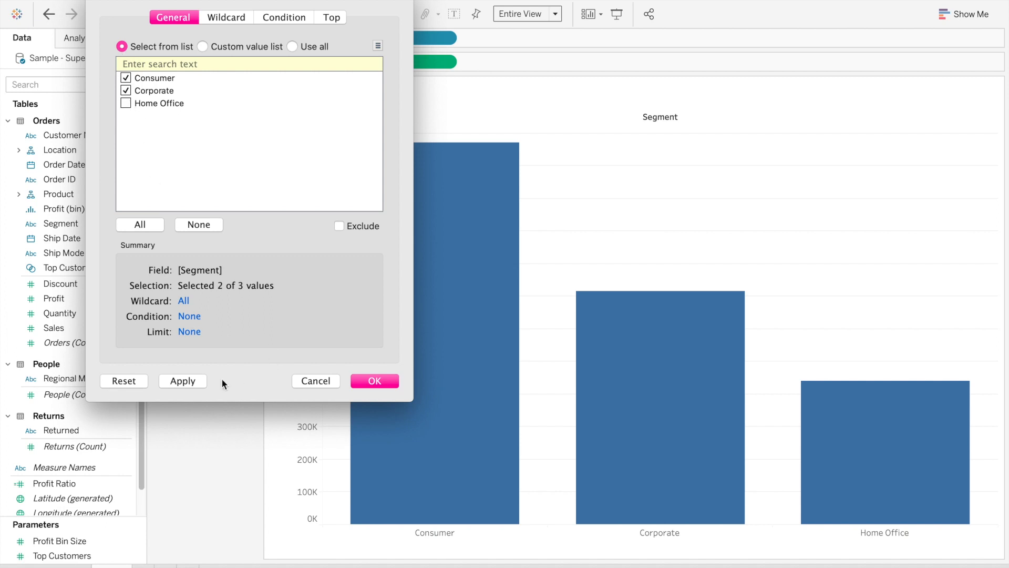
{"action": "left_click", "coordinate": [182, 380]}
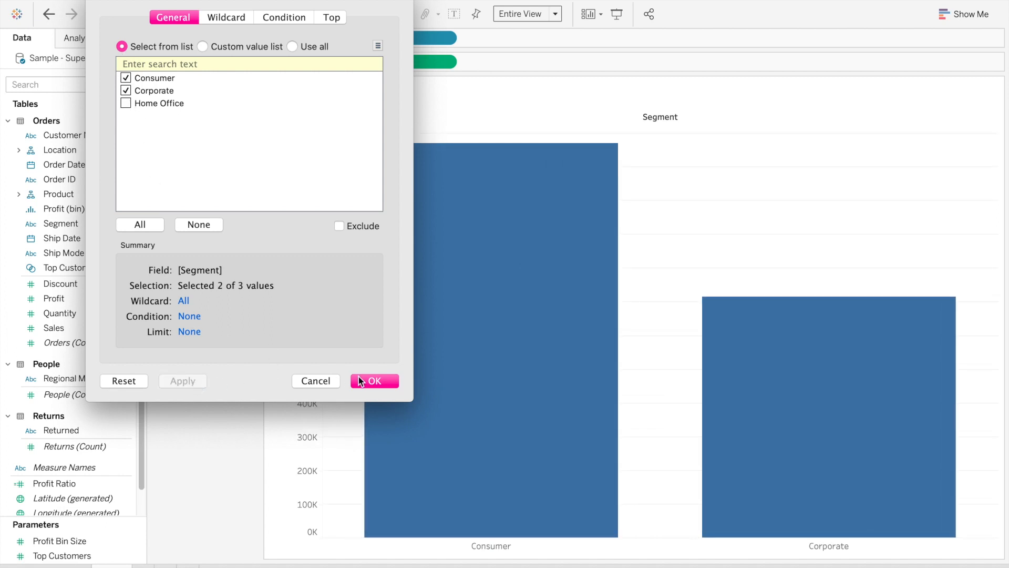
{"action": "left_click", "coordinate": [374, 381]}
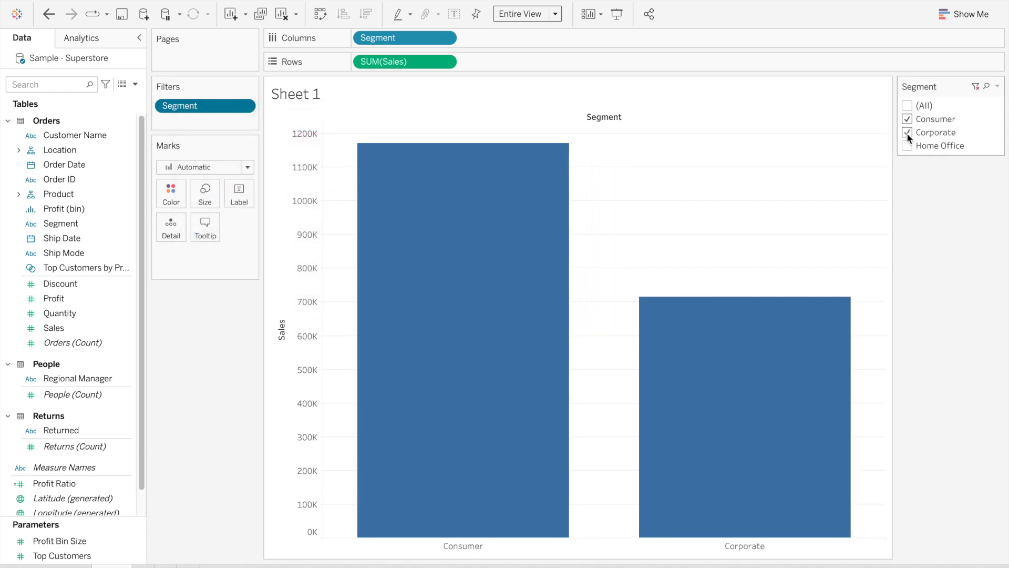
- Reopen the Segment filter from the Filters shelf to view its Home Office exclusion
{"action": "left_click", "coordinate": [908, 132]}
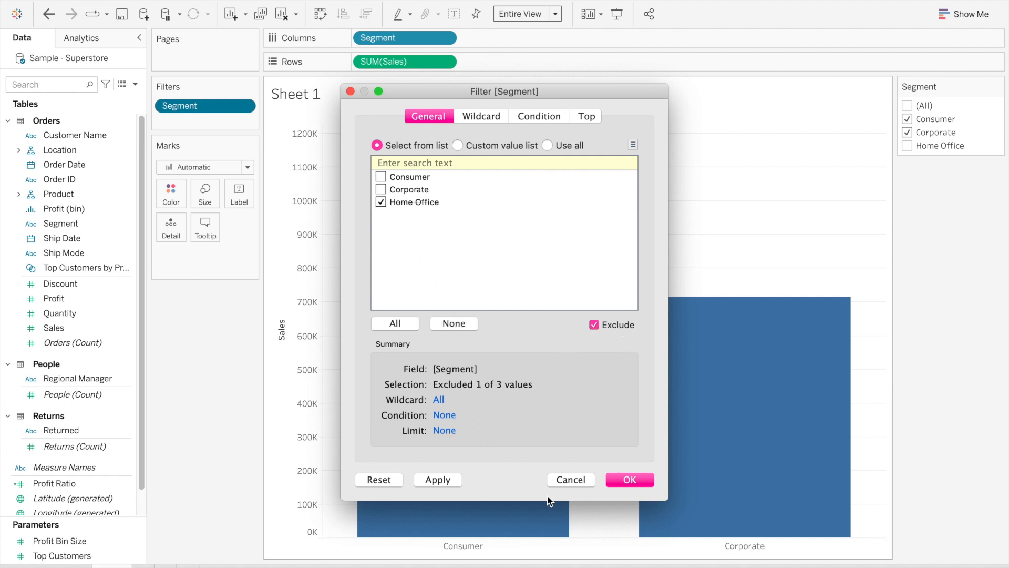
- Reset the Segment filter to include Consumer, Corporate and Home Office with Exclude turned off
{"action": "left_click", "coordinate": [437, 479]}
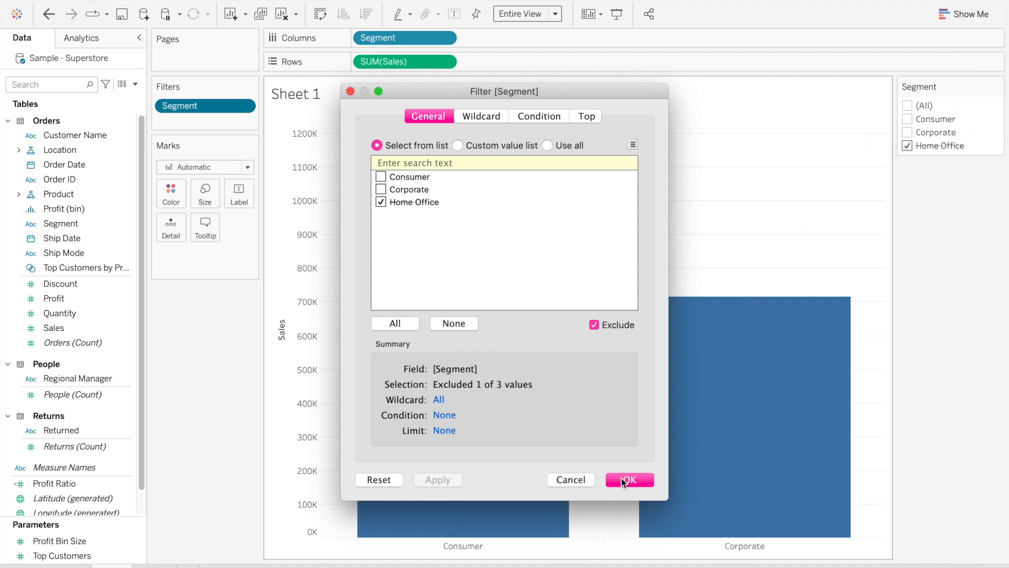
{"action": "left_click", "coordinate": [453, 322]}
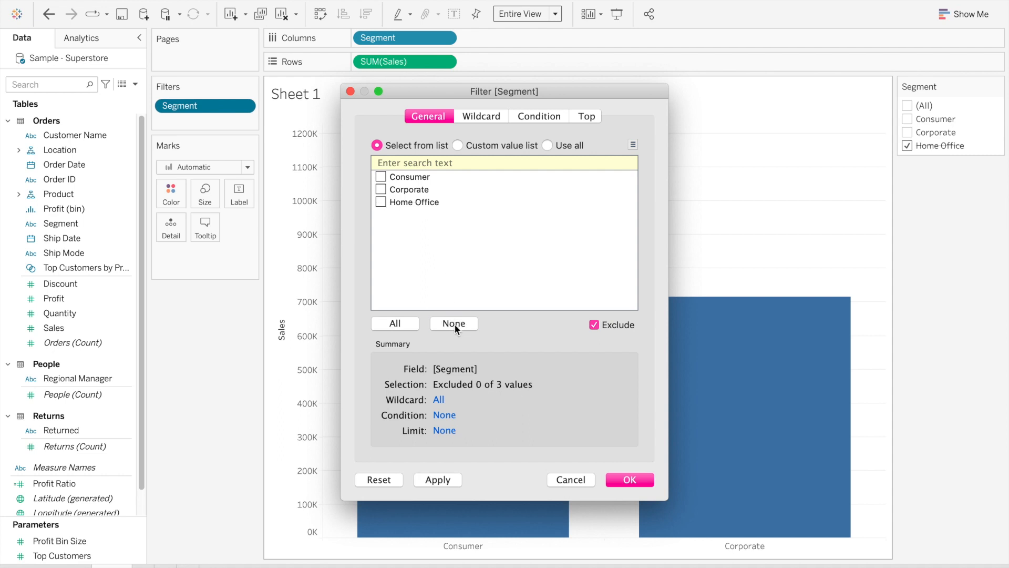
{"action": "left_click", "coordinate": [394, 322]}
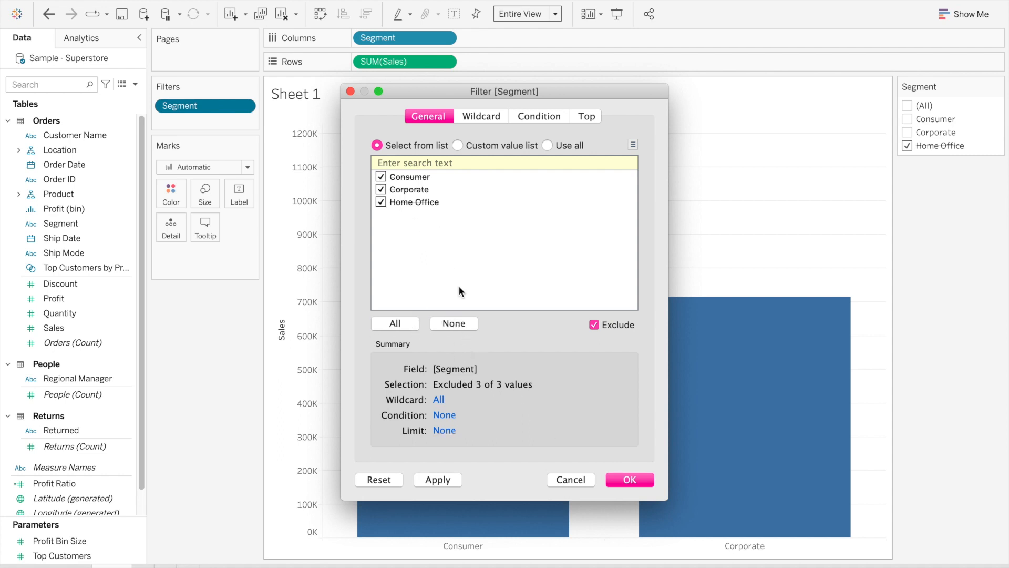
{"action": "left_click", "coordinate": [594, 325]}
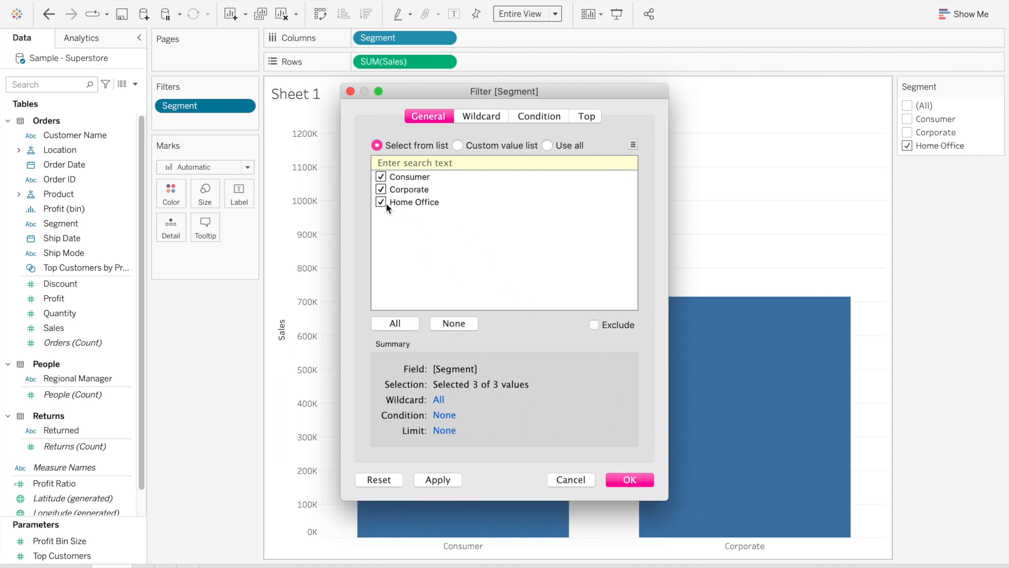
{"action": "left_click", "coordinate": [629, 479]}
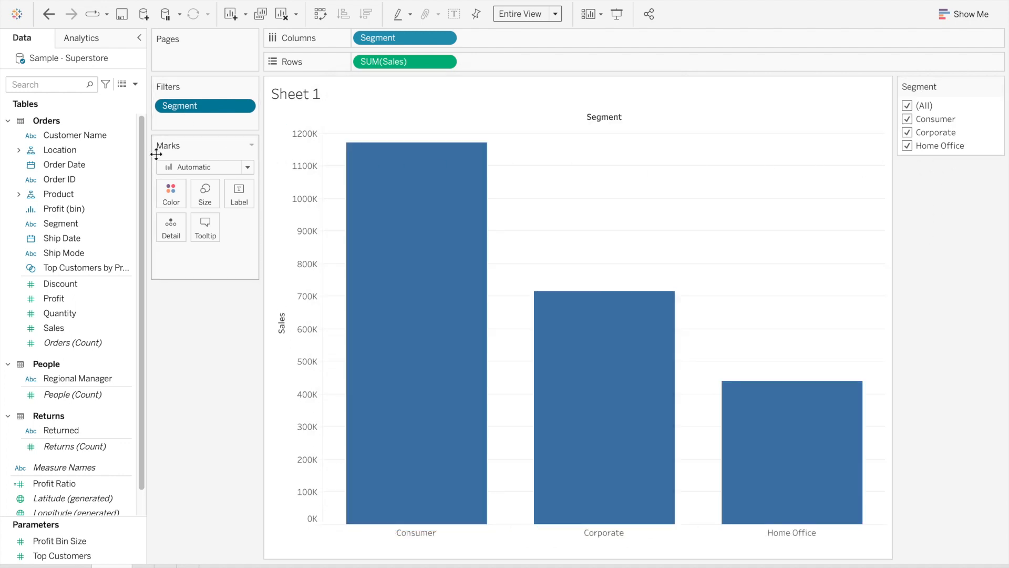
- Bring up the Segment field's context menu for creating a set
{"action": "right_click", "coordinate": [61, 223]}
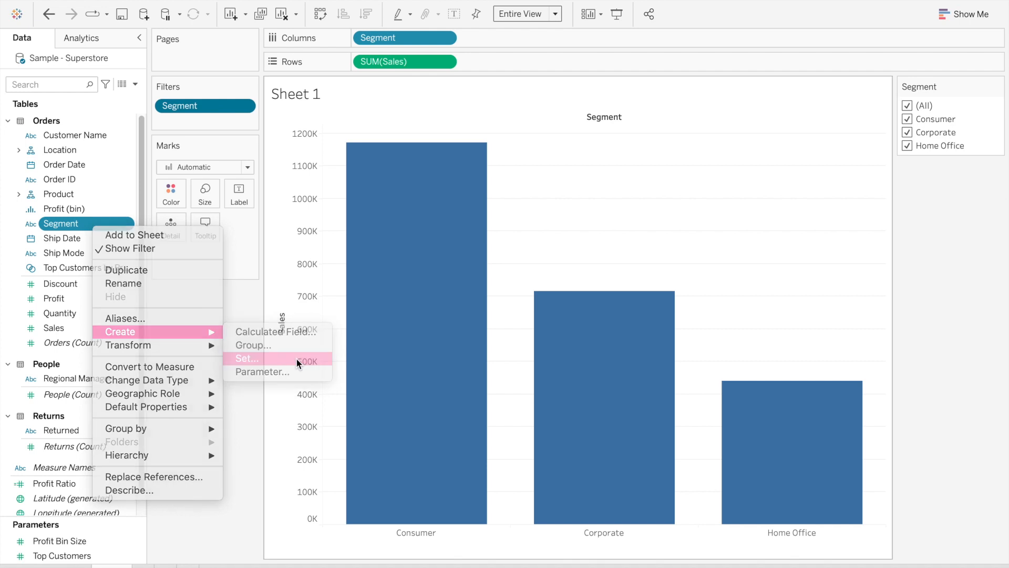
- Create a Segment Set containing Consumer and Corporate to filter the chart
{"action": "left_click", "coordinate": [246, 358]}
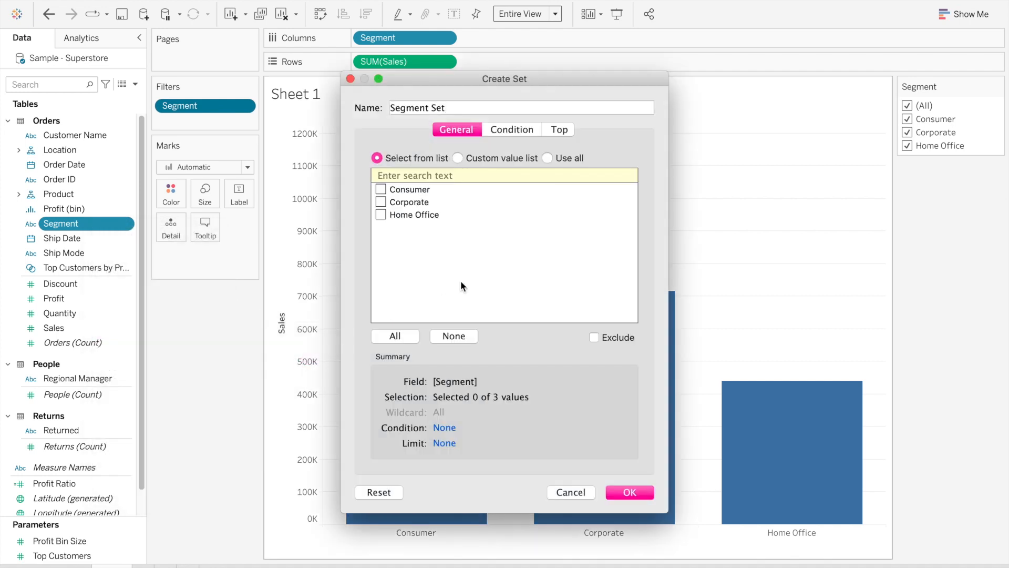
{"action": "left_click", "coordinate": [380, 202]}
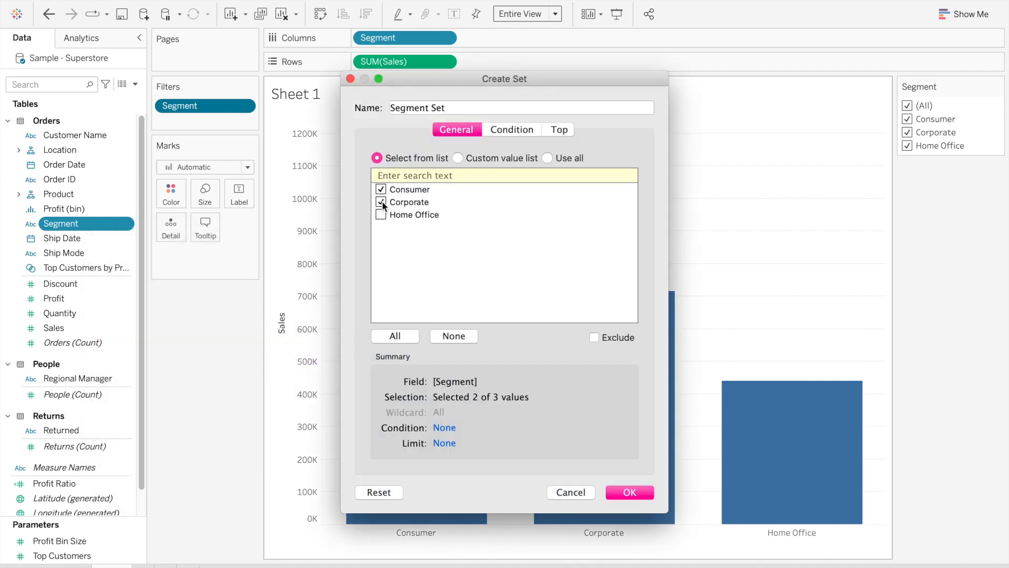
{"action": "left_click", "coordinate": [628, 492]}
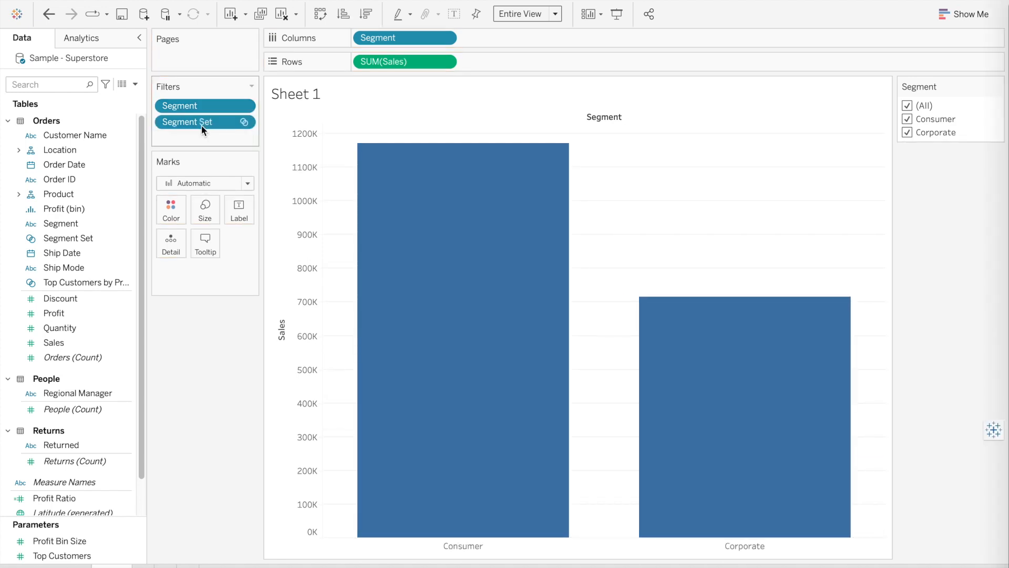
{"action": "double_click", "coordinate": [187, 122]}
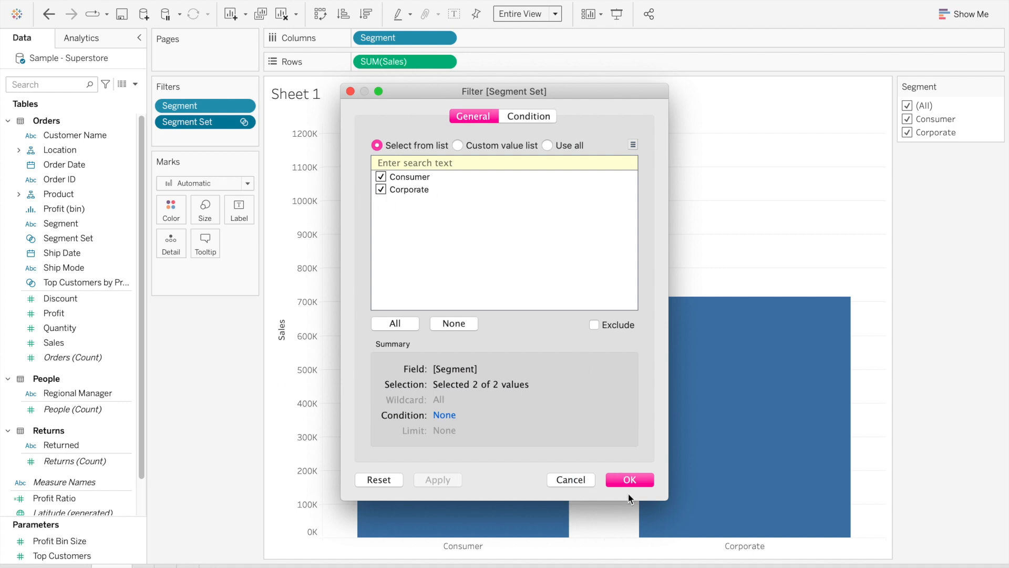
{"action": "left_click", "coordinate": [629, 479]}
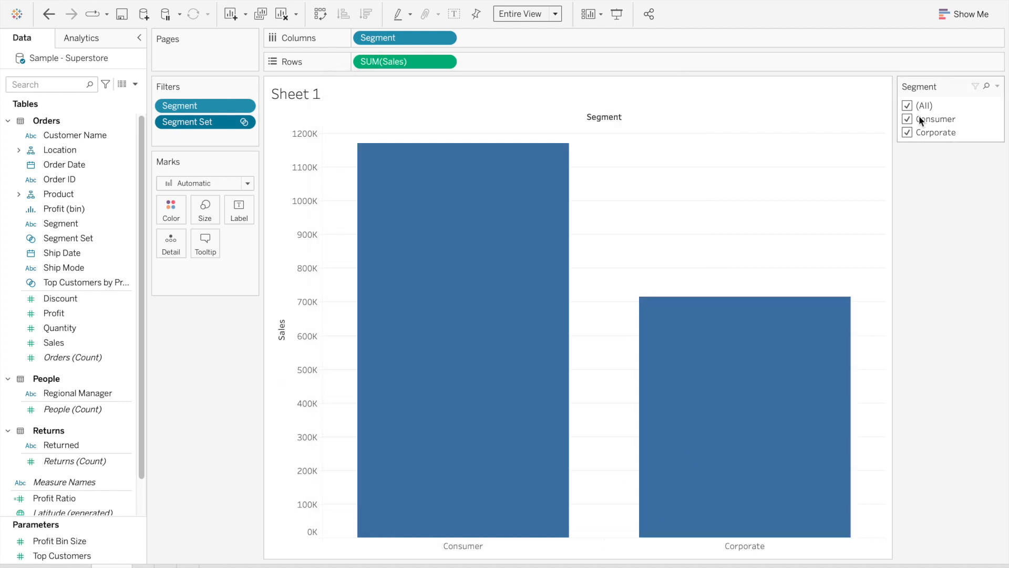